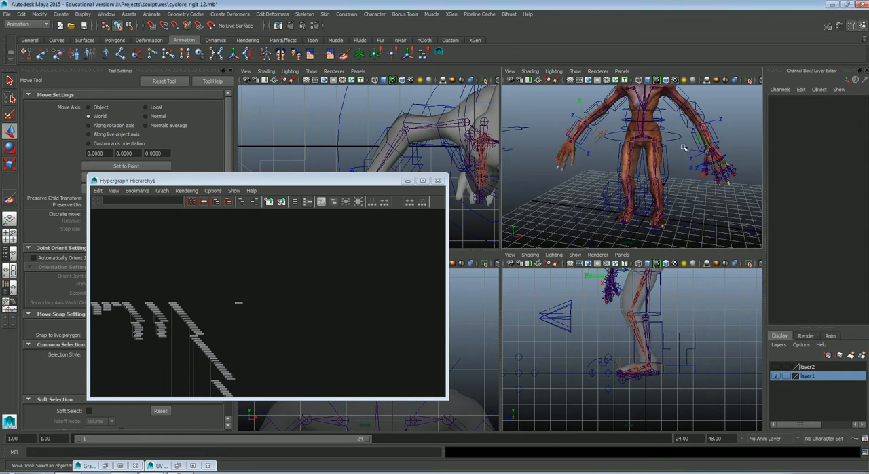
# Zoom the Hypergraph until nodes are readable and select the left foot group L_FOOT_GRP_ALL
pyautogui.moveTo(679, 142); pyautogui.dragTo(672, 193)
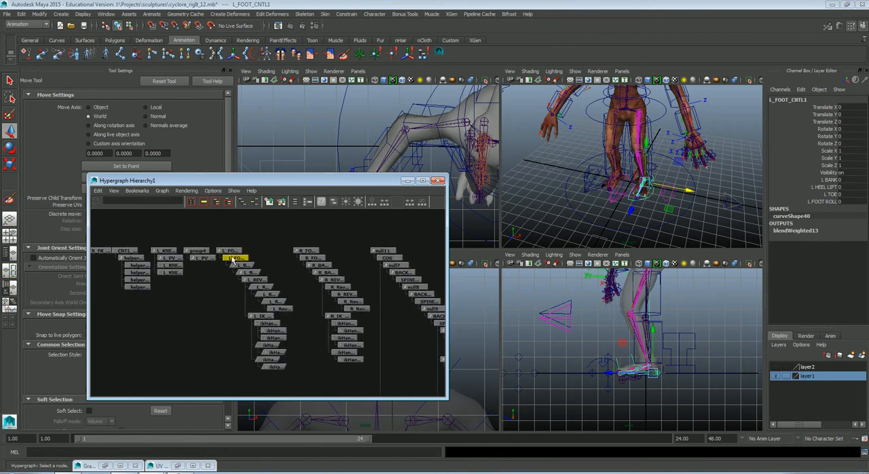
pyautogui.click(236, 258)
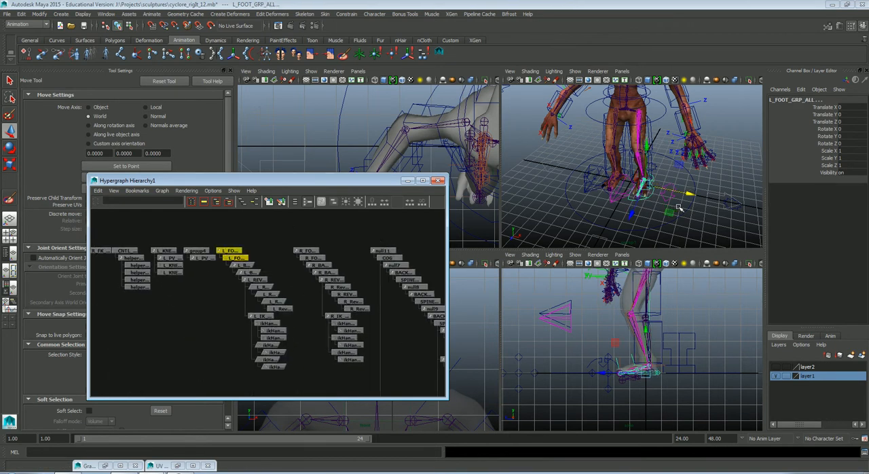
pyautogui.click(124, 251)
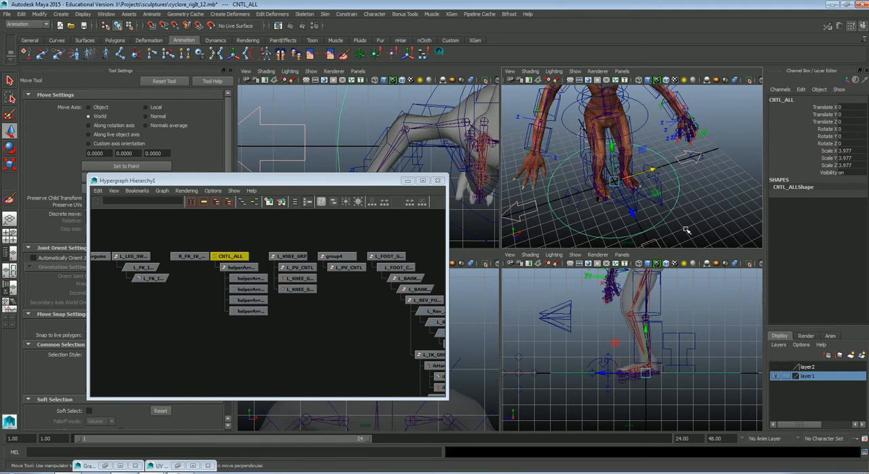
pyautogui.moveTo(358, 253)
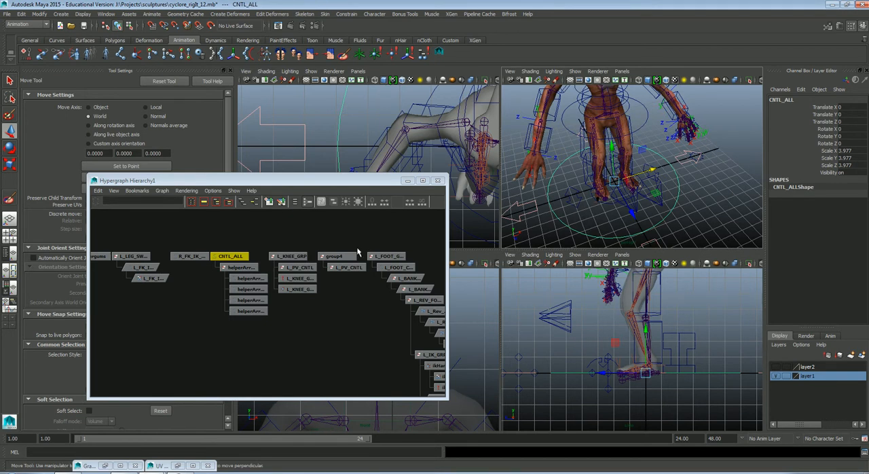
pyautogui.moveTo(533, 195)
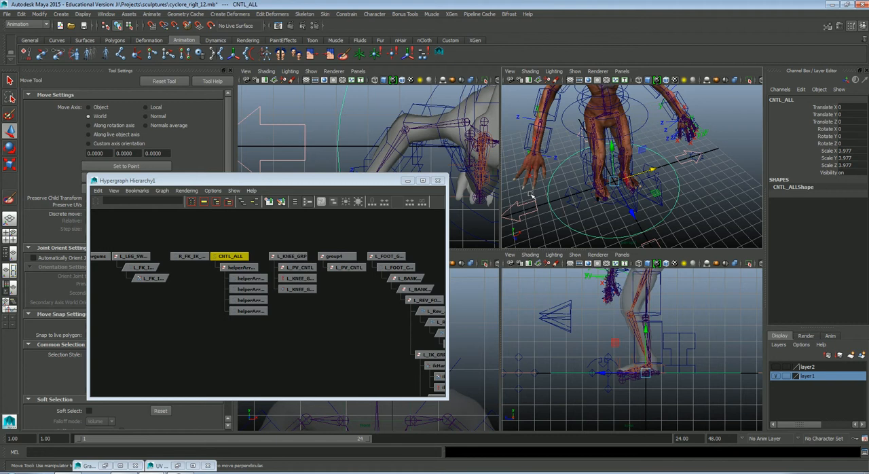
pyautogui.moveTo(530, 192)
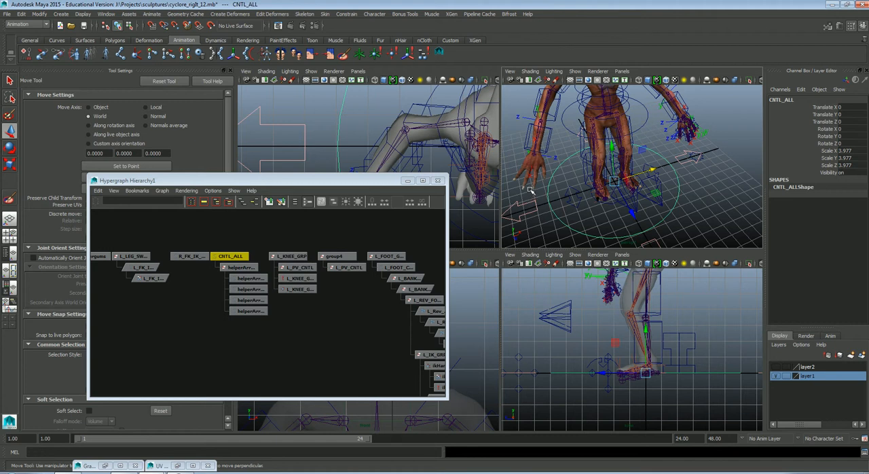
pyautogui.moveTo(341, 233)
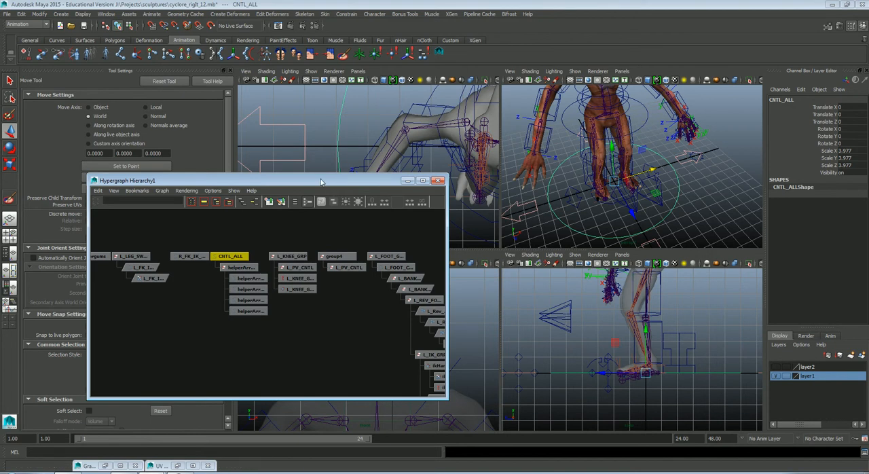
pyautogui.moveTo(834, 248)
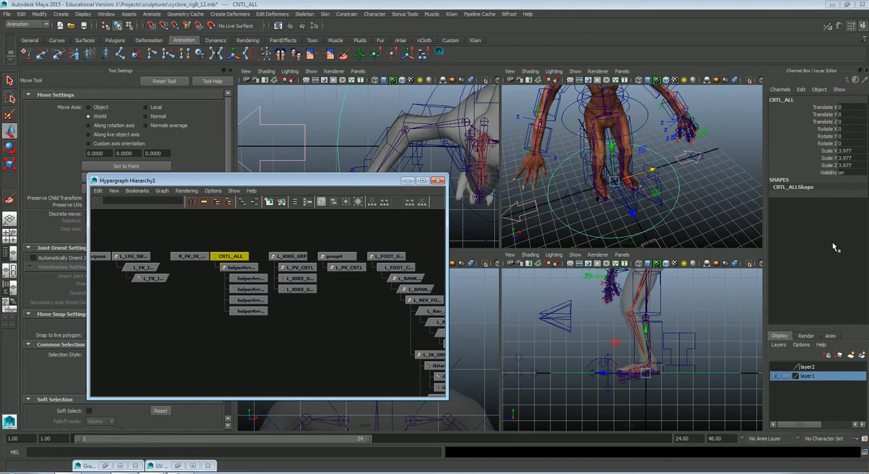
pyautogui.moveTo(756, 127)
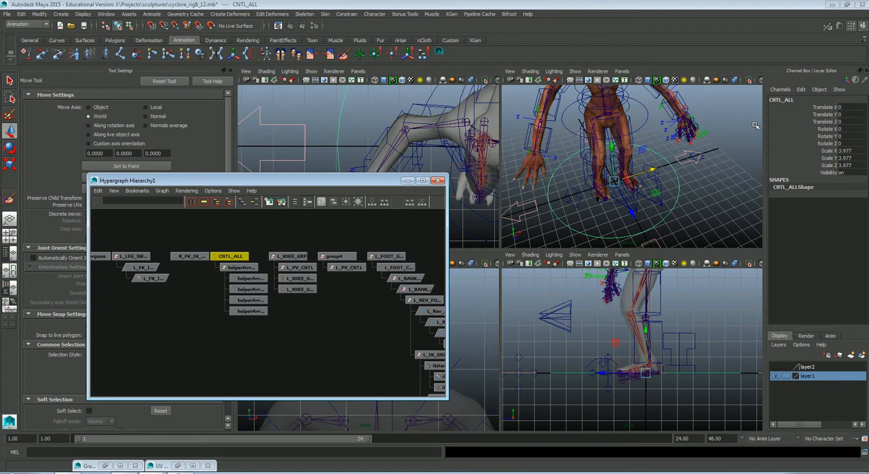
pyautogui.moveTo(595, 180)
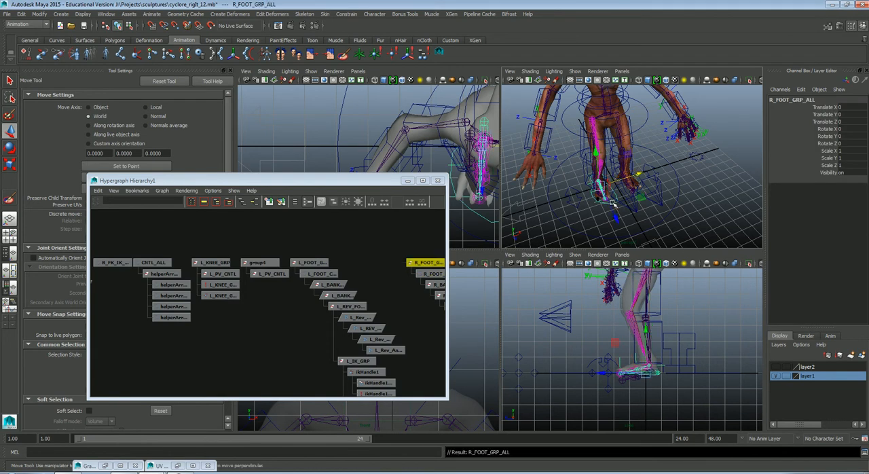
# Parent R_FOOT_GRP_ALL under CNTL_ALL, then select L_FOOT_GRP_ALL for the same parenting
pyautogui.click(152, 262)
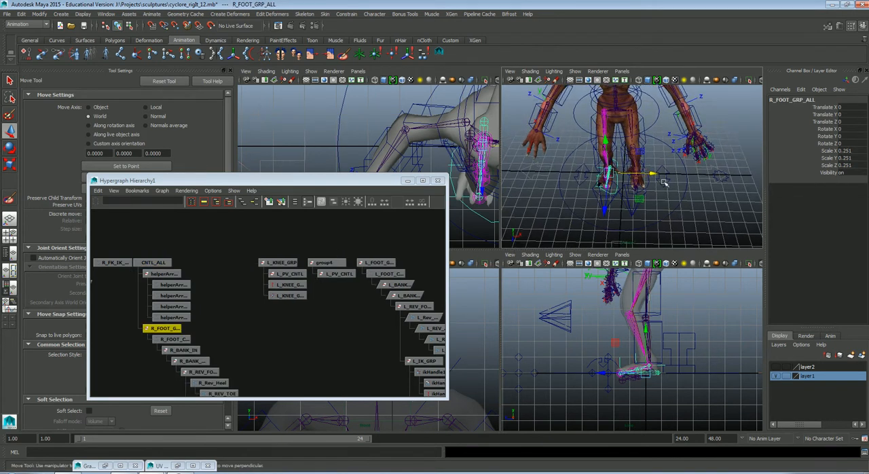
pyautogui.click(385, 273)
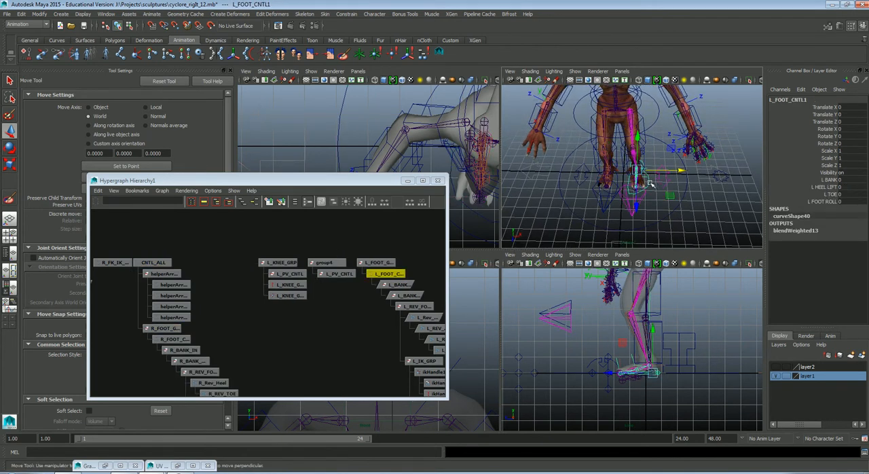
pyautogui.click(377, 262)
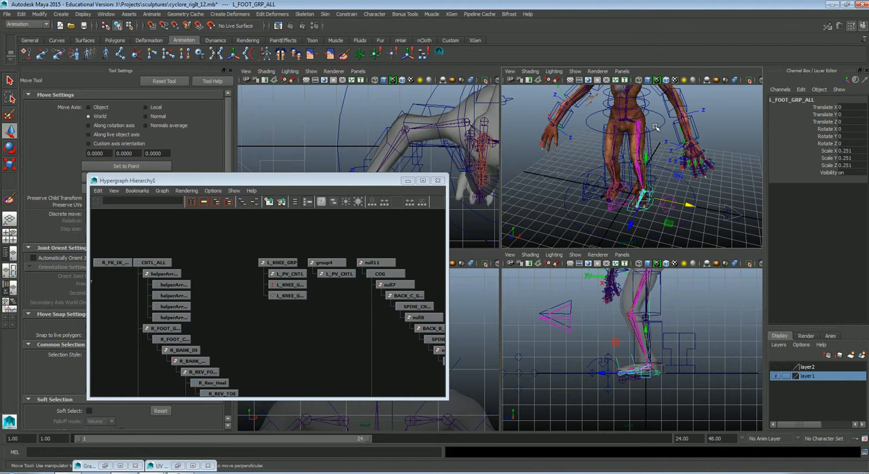
# Select the COG control in the Hypergraph before moving on to WAIST_CNTL
pyautogui.click(380, 273)
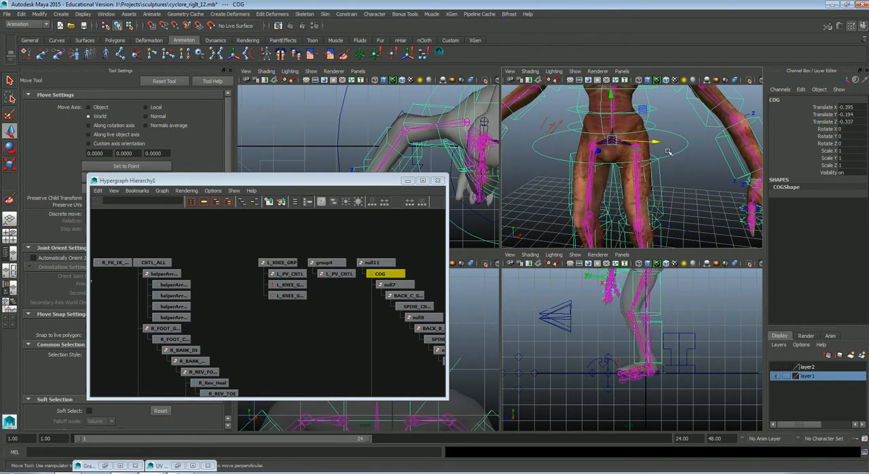
pyautogui.moveTo(672, 170)
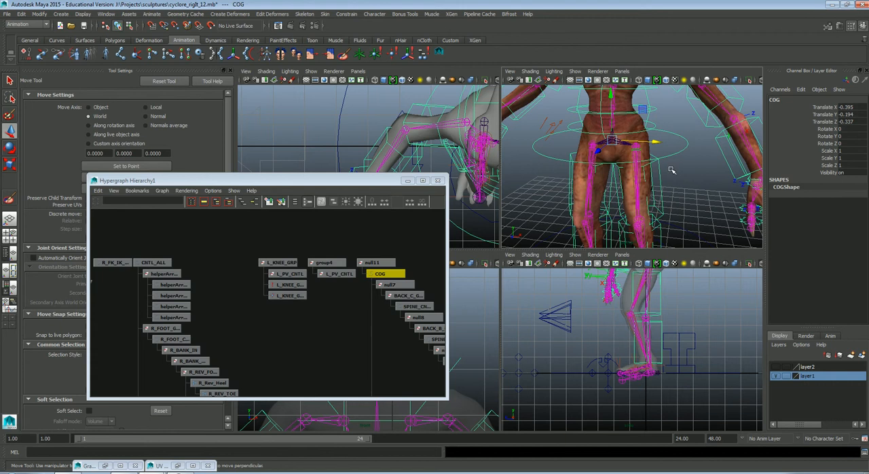
pyautogui.moveTo(692, 162)
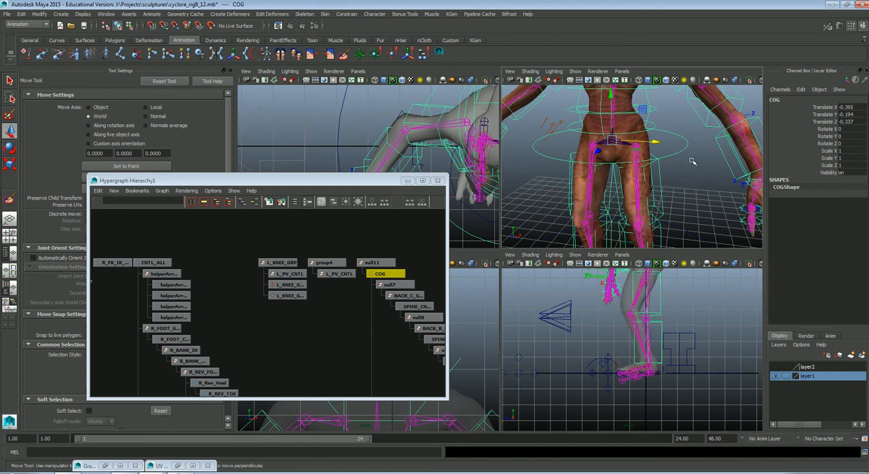
pyautogui.moveTo(344, 282)
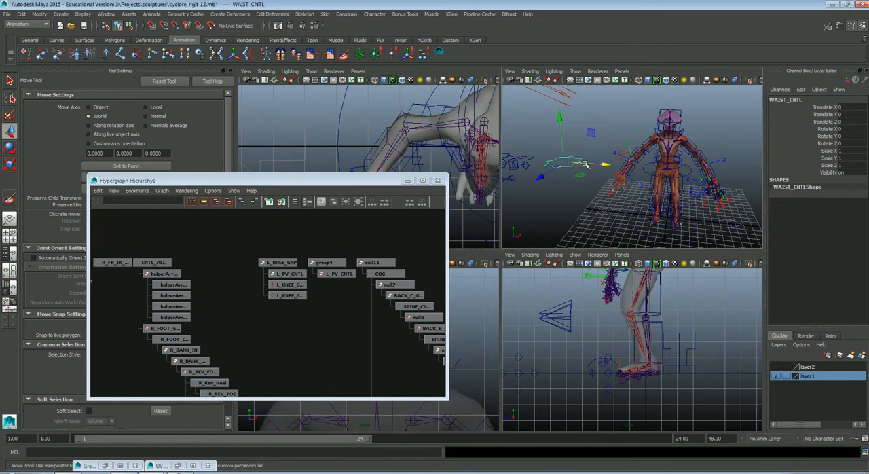
# Drag WAIST_CNTL onto the character's hips (X offset 14.588) and reframe around it
pyautogui.moveTo(587, 164); pyautogui.dragTo(614, 163)
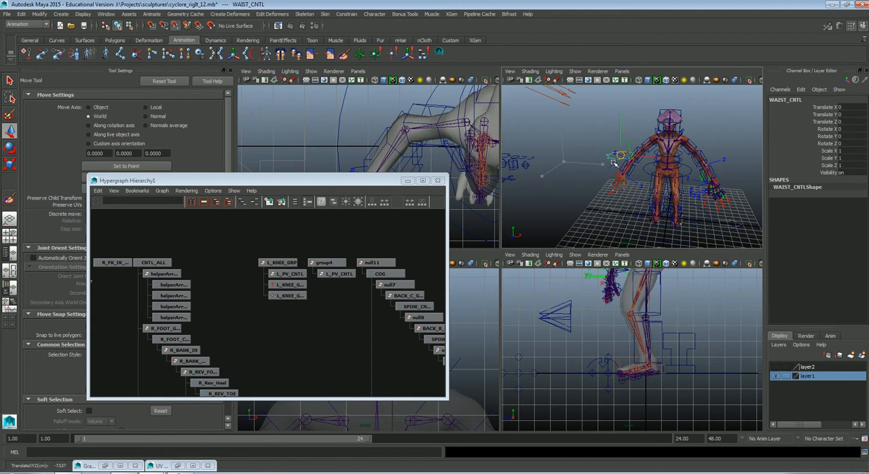
pyautogui.moveTo(620, 169); pyautogui.dragTo(668, 169)
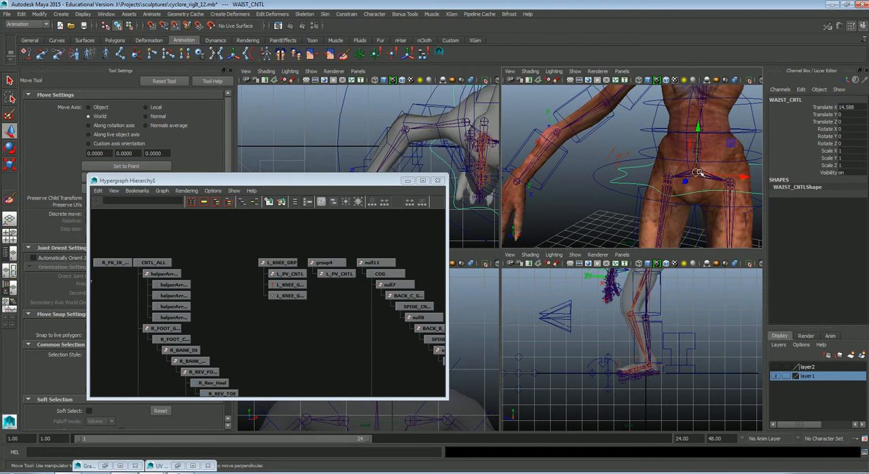
pyautogui.moveTo(698, 169); pyautogui.dragTo(696, 171)
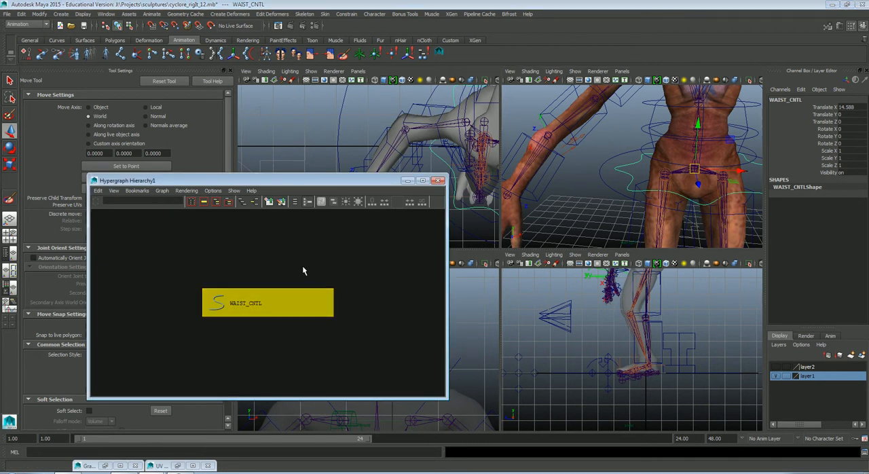
# Create empty group null39 and select it together with the Root joint
pyautogui.click(39, 14)
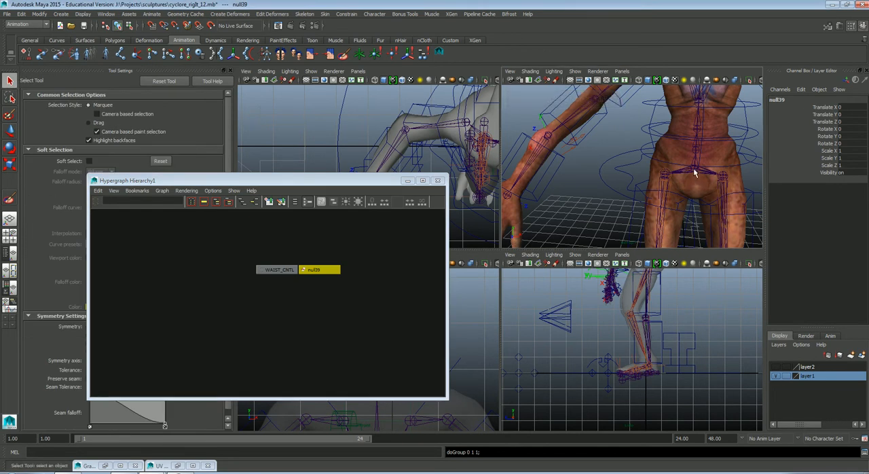
pyautogui.click(313, 270)
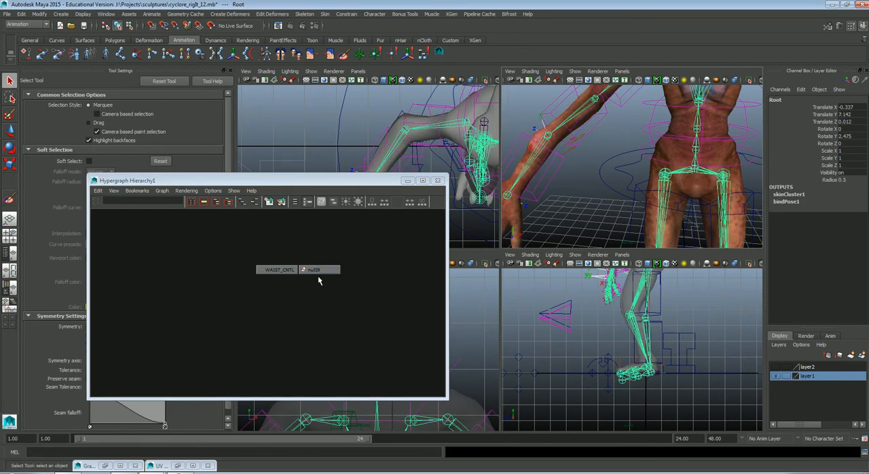
pyautogui.click(319, 269)
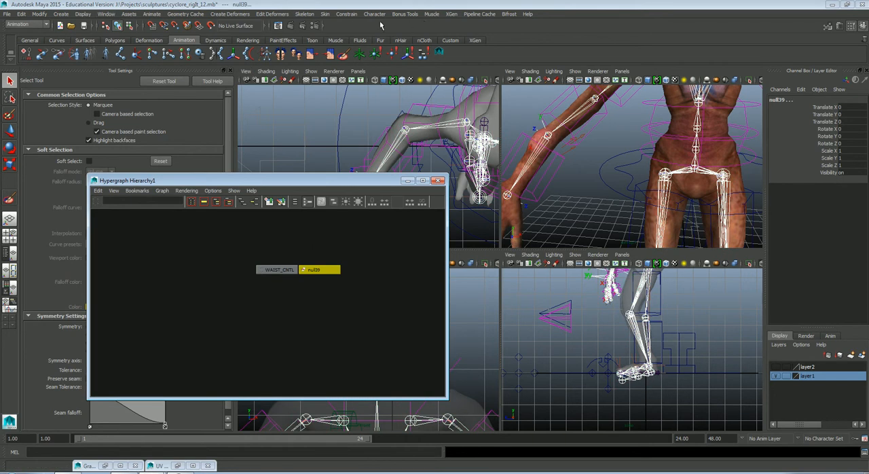
# Apply a Parent constraint with Maintain offset to null39, then pick WAIST_CNTL as its child
pyautogui.click(347, 14)
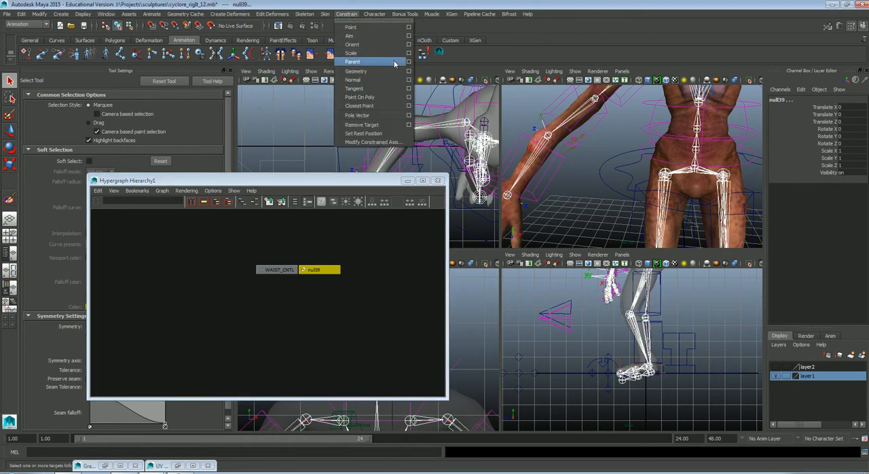
pyautogui.click(408, 62)
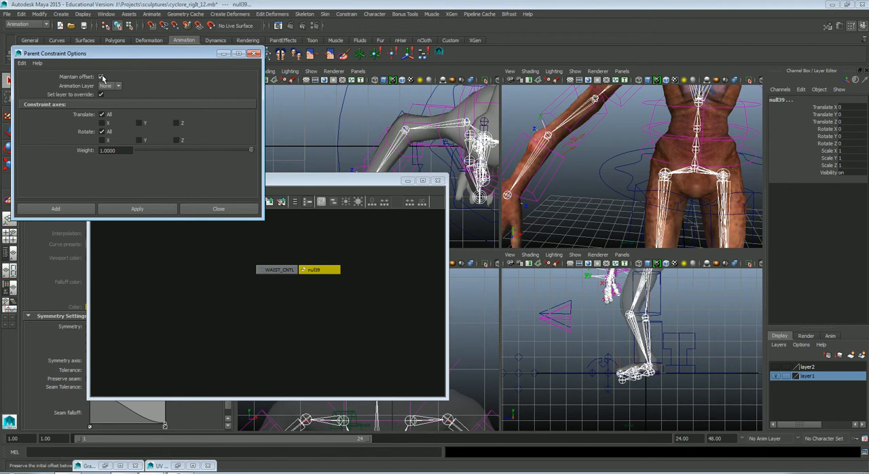
pyautogui.click(137, 209)
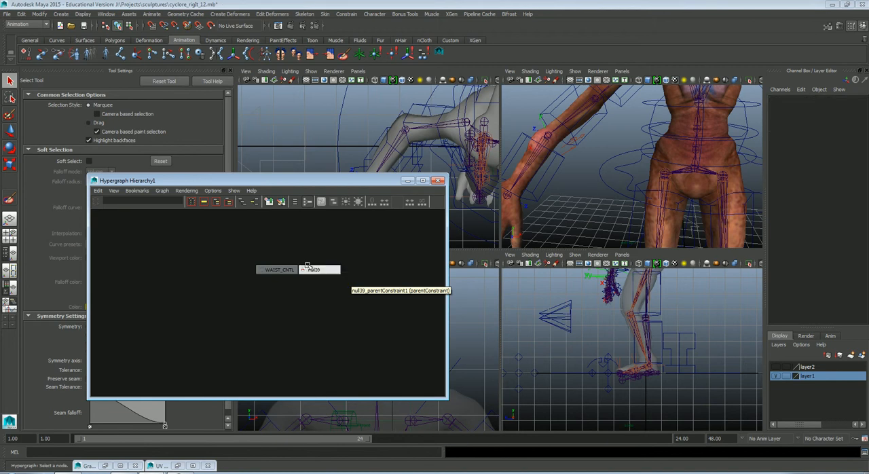
pyautogui.click(279, 270)
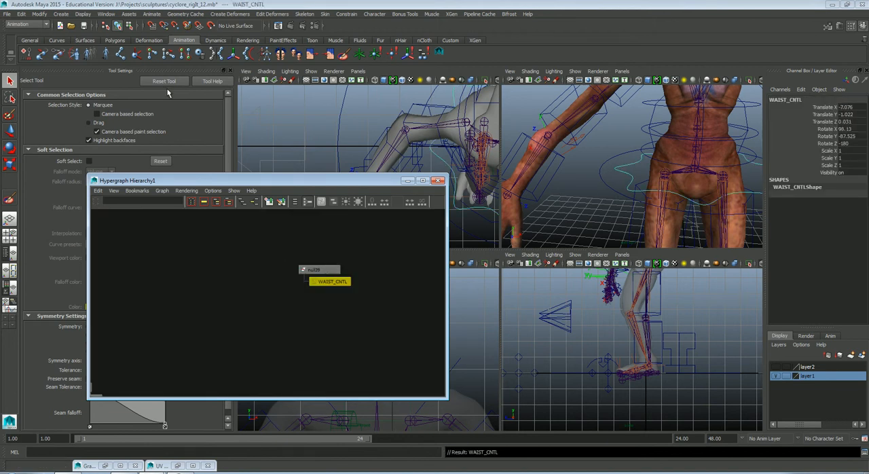
# Freeze WAIST_CNTL's transformations and parent-constrain the Root joint to WAIST_CNTL
pyautogui.click(39, 13)
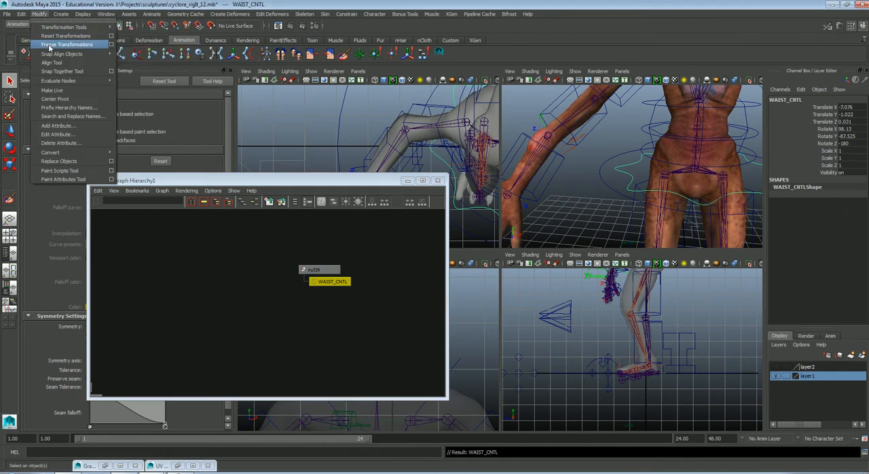
pyautogui.click(66, 44)
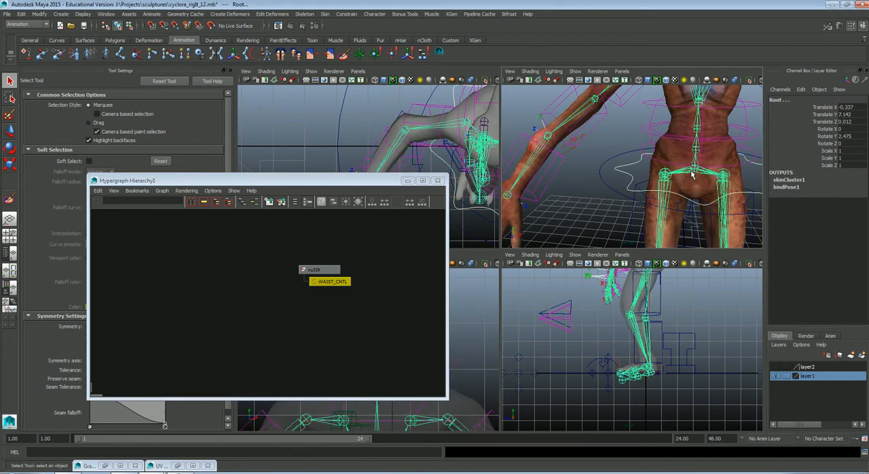
pyautogui.click(346, 14)
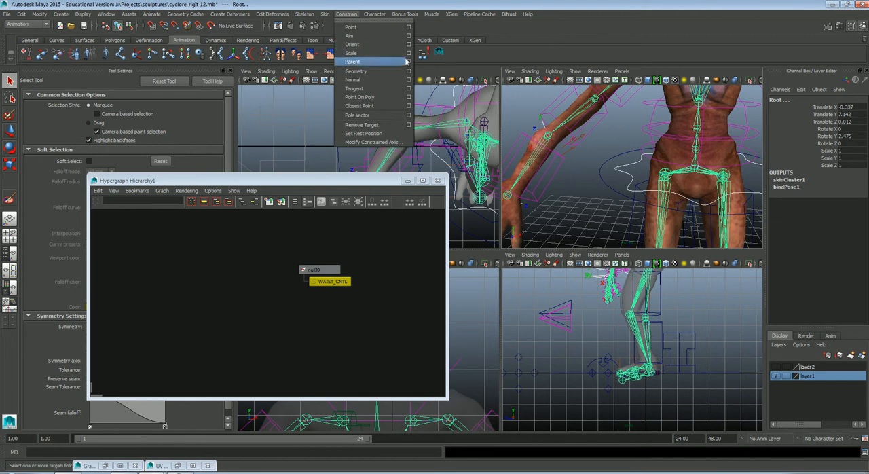
pyautogui.click(409, 61)
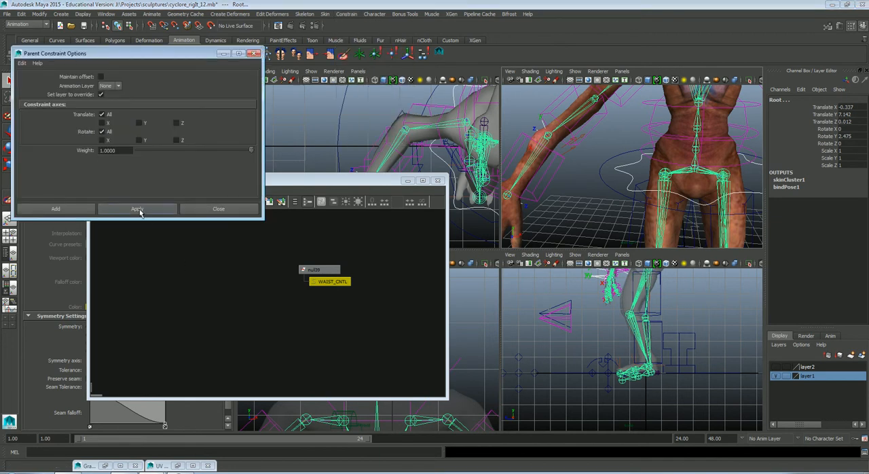
pyautogui.click(137, 209)
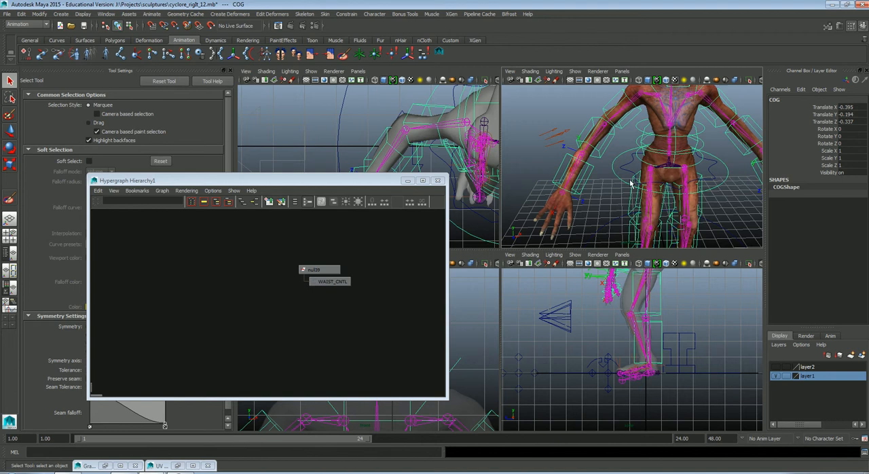
# Orbit around the character, select WAIST_CNTL and null39, and frame the full rig tree
pyautogui.moveTo(645, 169); pyautogui.dragTo(625, 162)
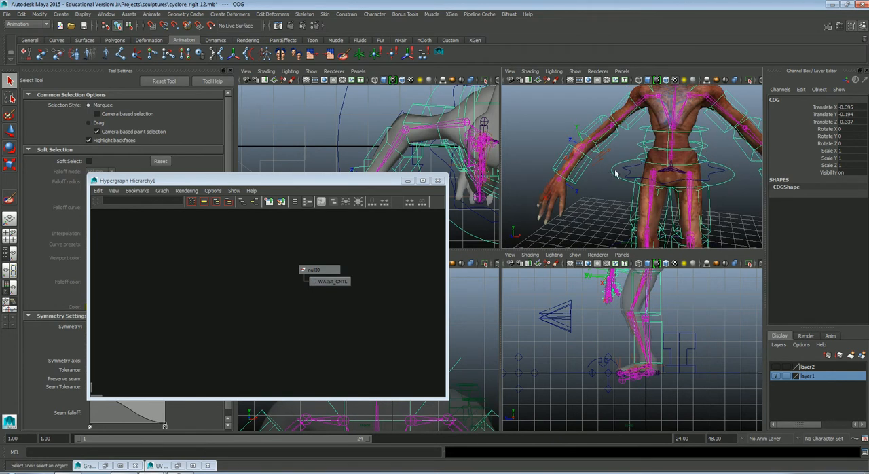
pyautogui.moveTo(509, 292)
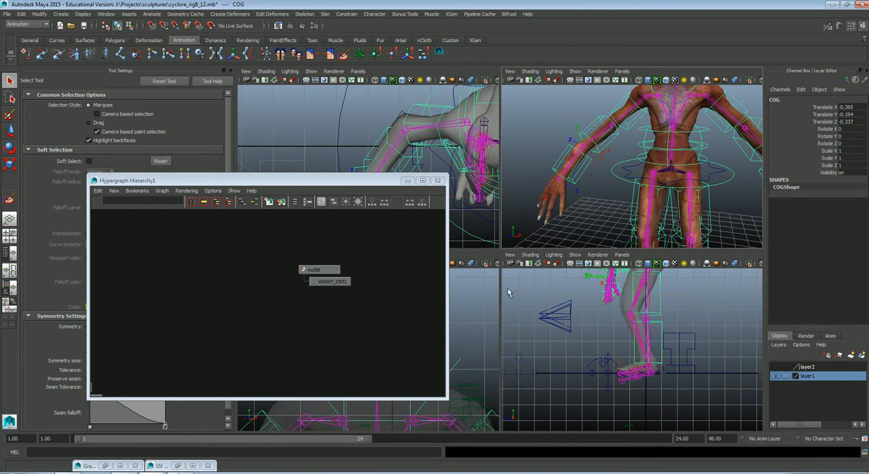
pyautogui.click(331, 281)
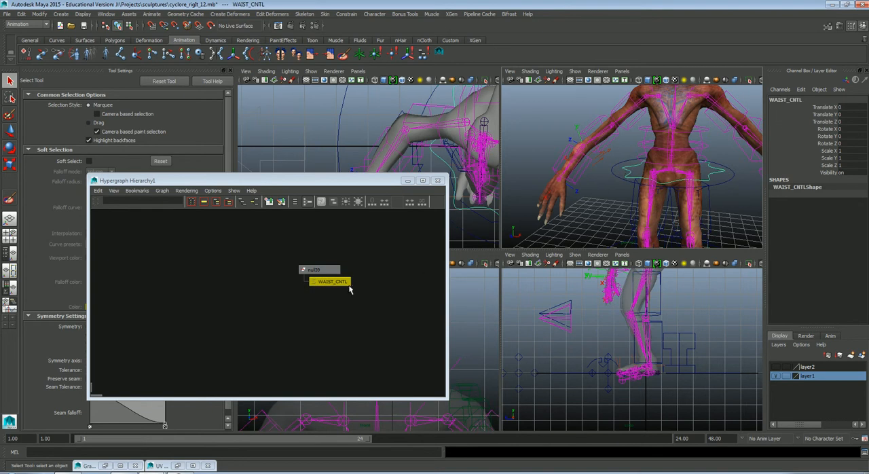
pyautogui.click(314, 270)
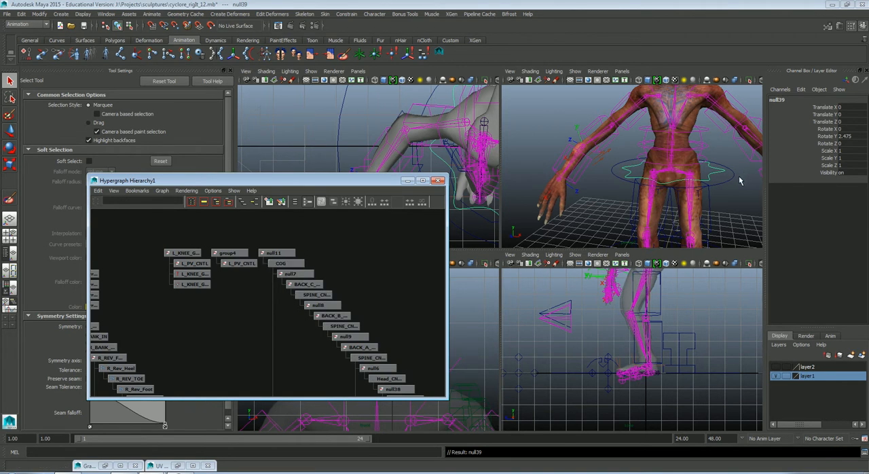
pyautogui.click(715, 184)
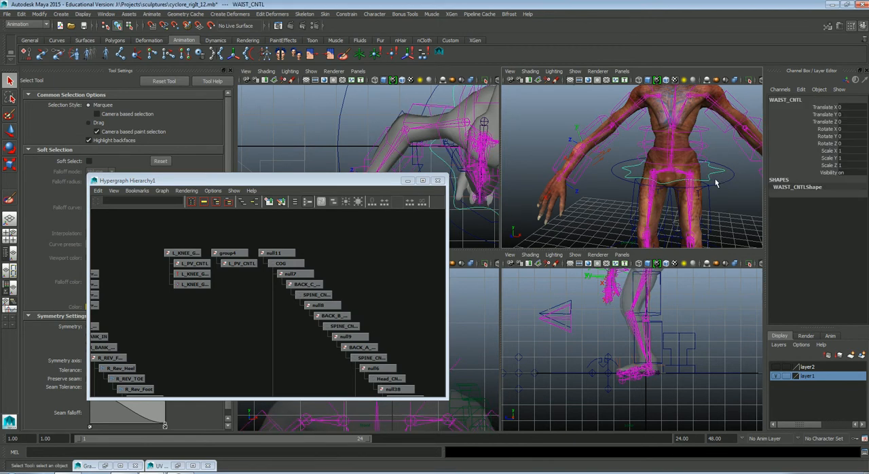
pyautogui.moveTo(726, 193)
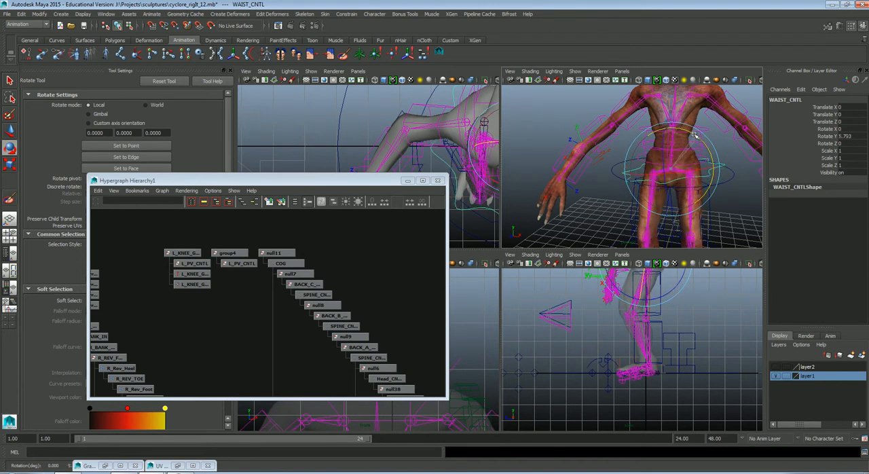
pyautogui.moveTo(706, 136); pyautogui.dragTo(696, 146)
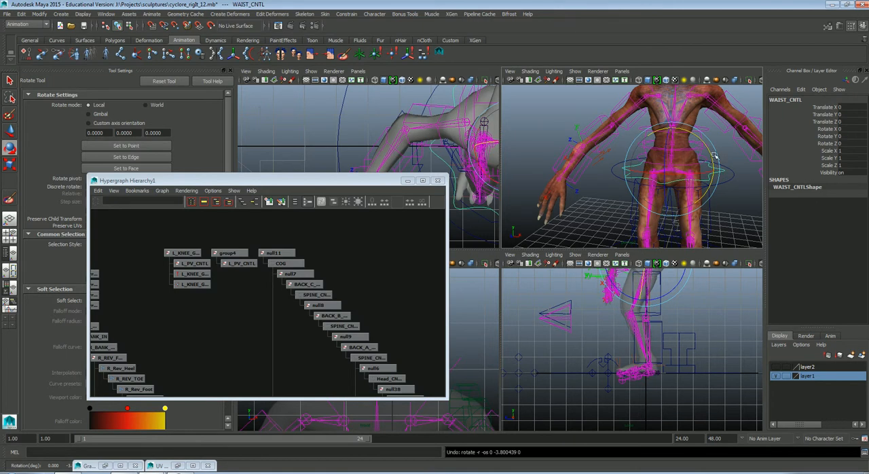
pyautogui.click(281, 262)
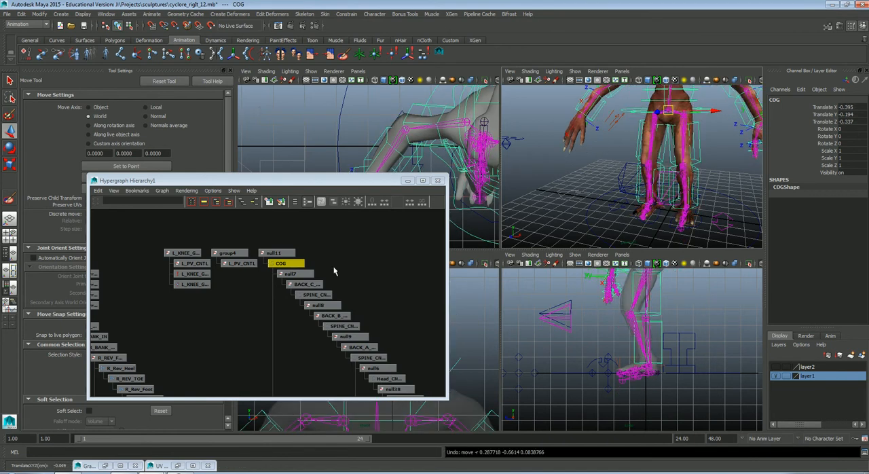
pyautogui.click(274, 253)
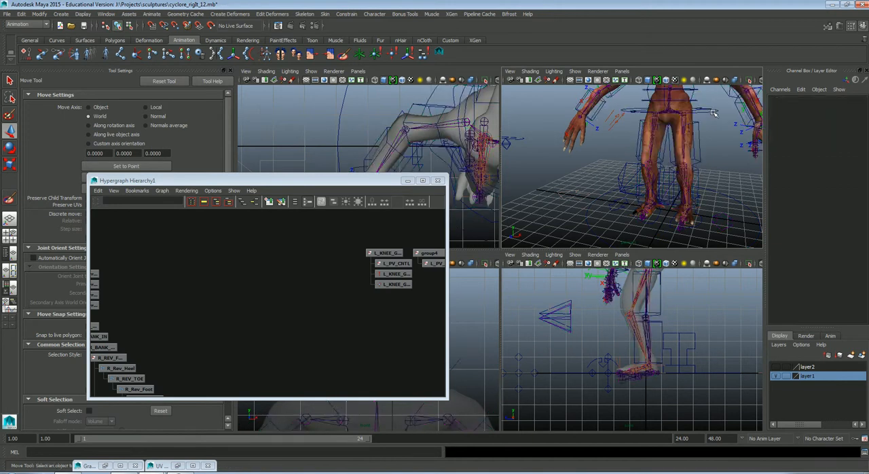
pyautogui.click(669, 124)
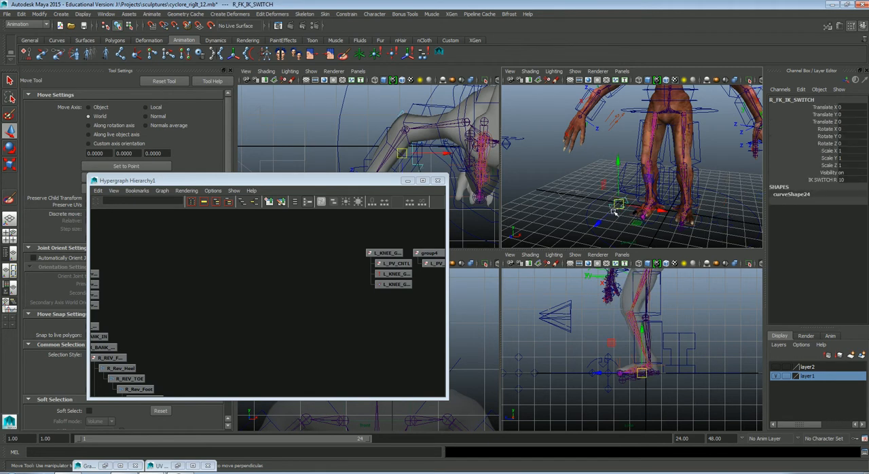
pyautogui.moveTo(711, 114)
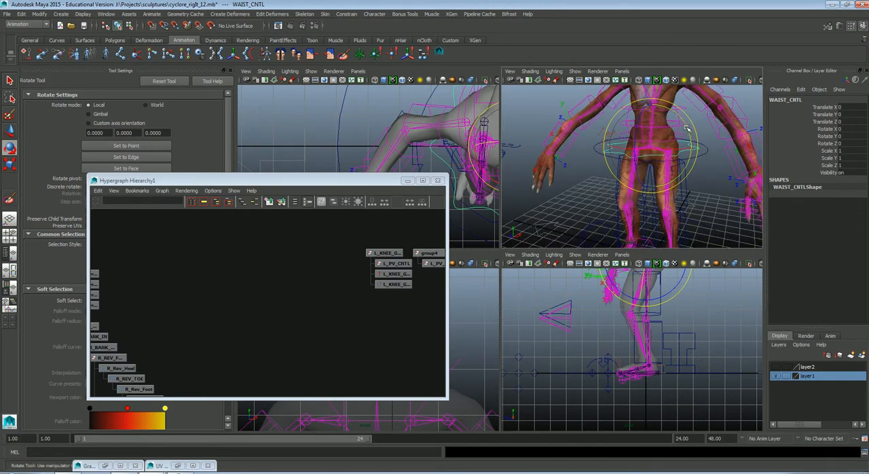
pyautogui.moveTo(686, 129); pyautogui.dragTo(686, 142)
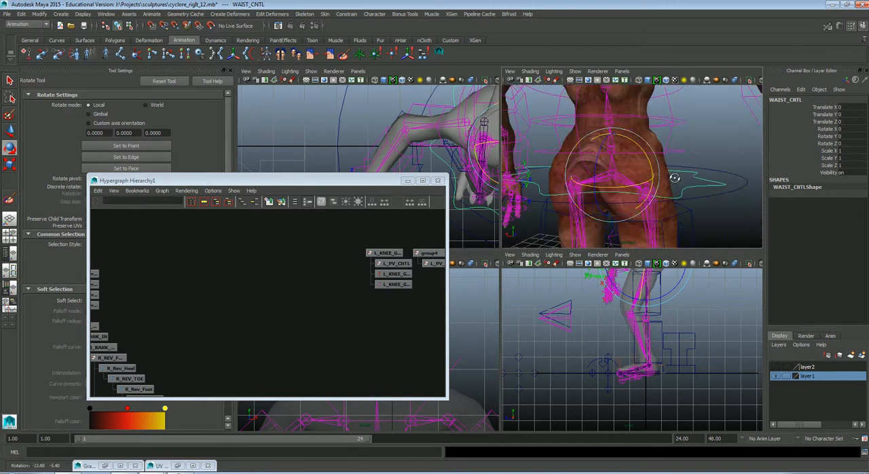
pyautogui.moveTo(672, 178); pyautogui.dragTo(645, 148)
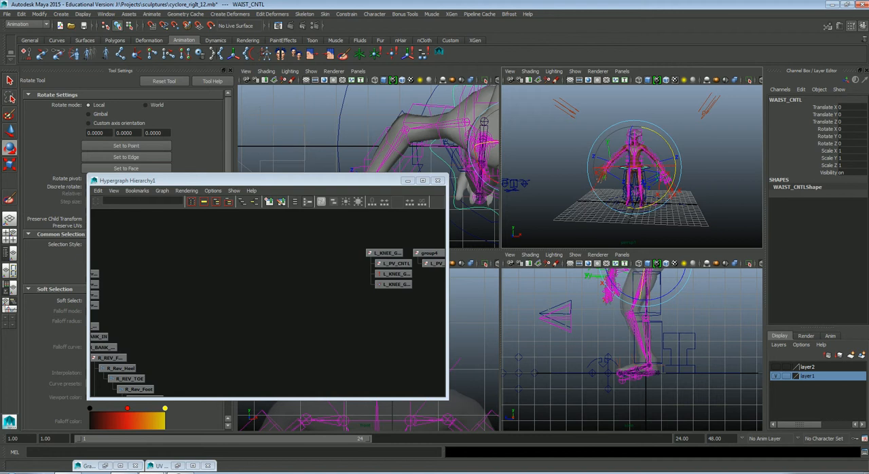
pyautogui.moveTo(496, 107)
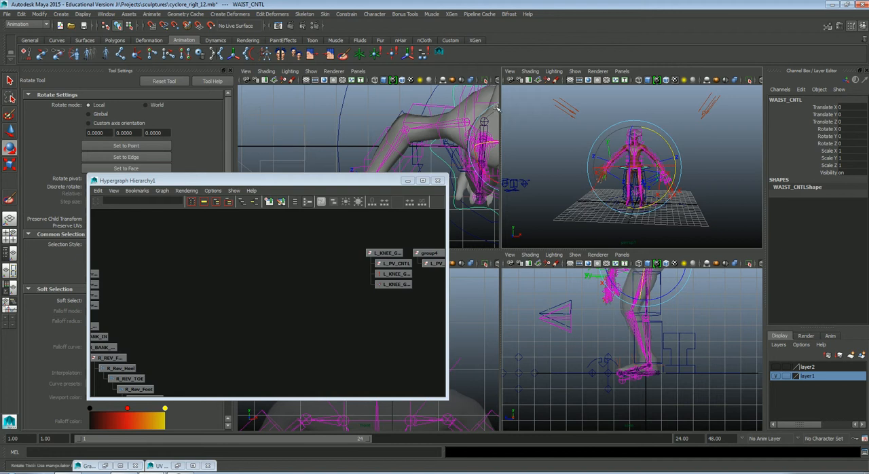